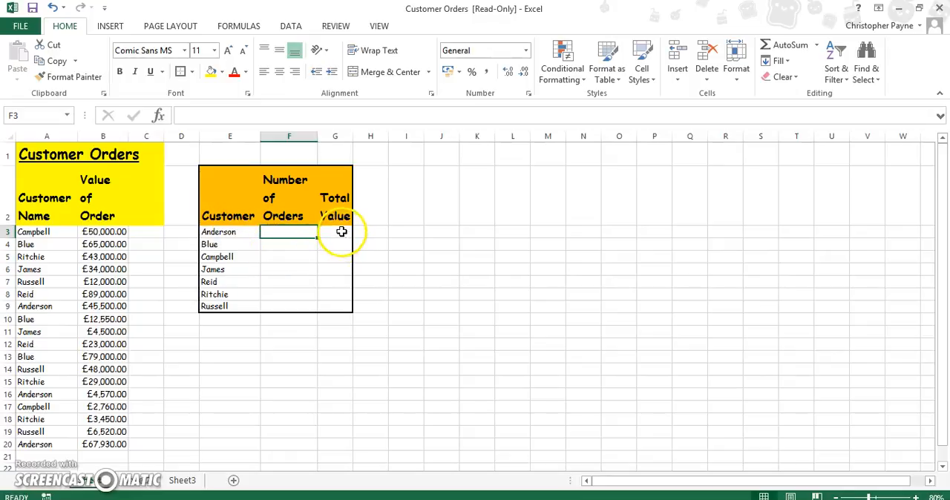
Select Anderson's Number of Orders cell F3 and bring up Insert Function for it
{"action": "left_click", "coordinate": [335, 244]}
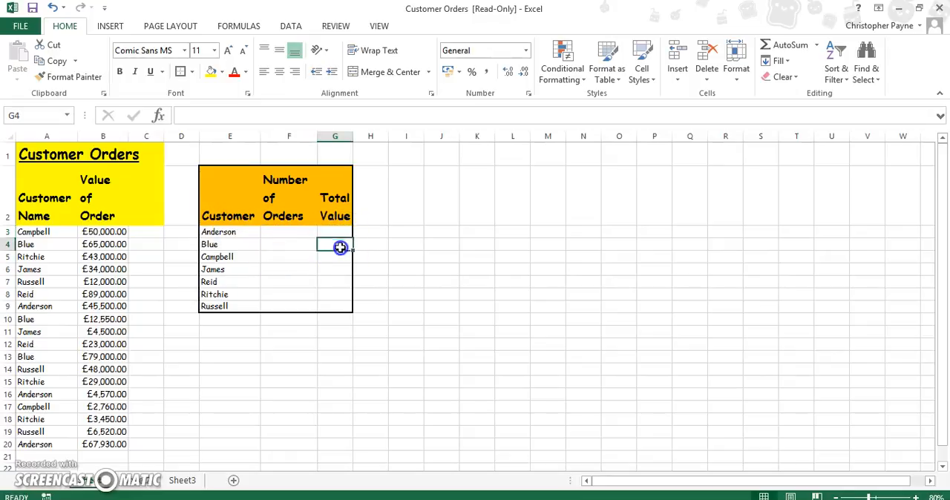
{"action": "left_click", "coordinate": [288, 232]}
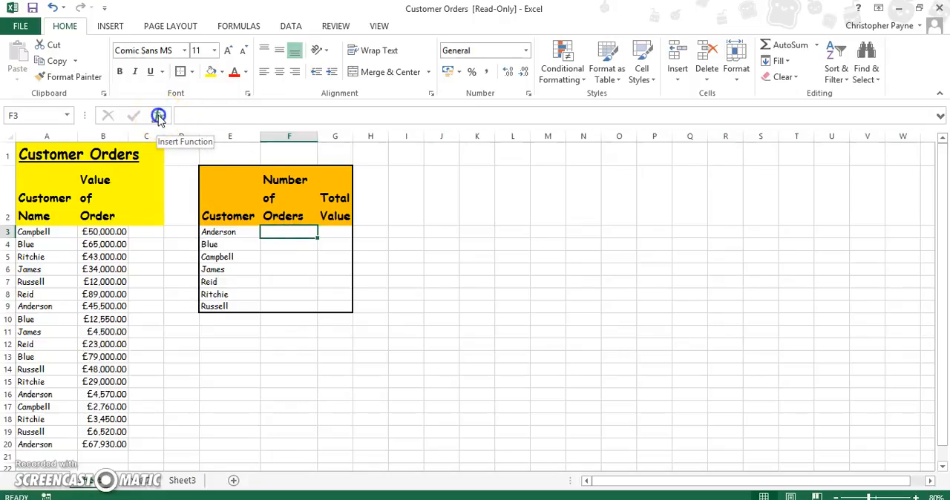
{"action": "left_click", "coordinate": [159, 115]}
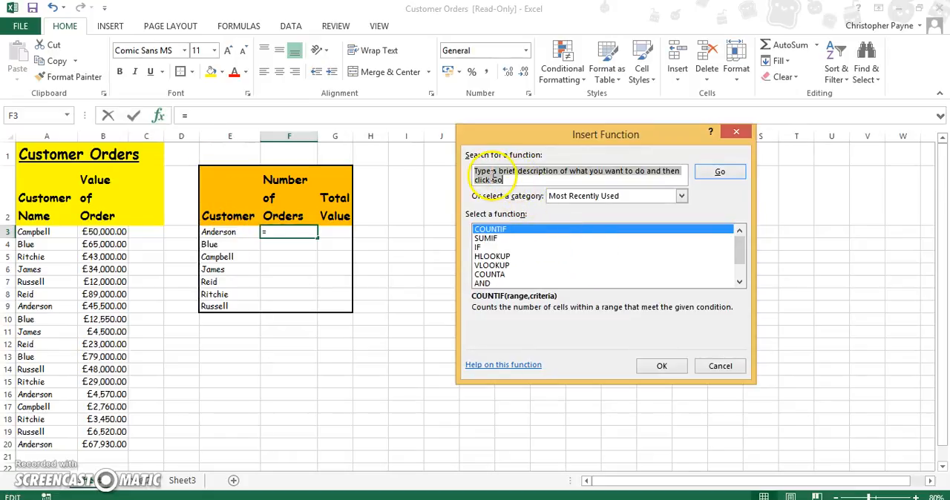
{"action": "mouse_move", "coordinate": [621, 256]}
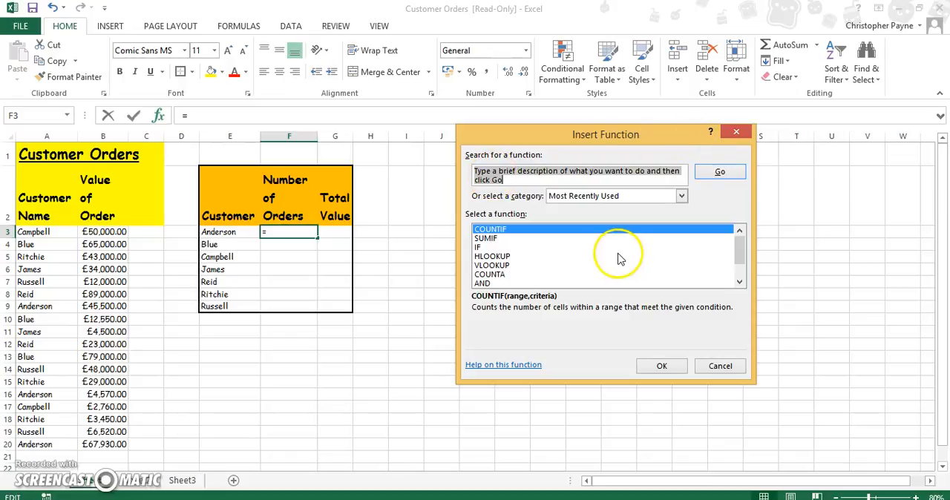
{"action": "mouse_move", "coordinate": [744, 119]}
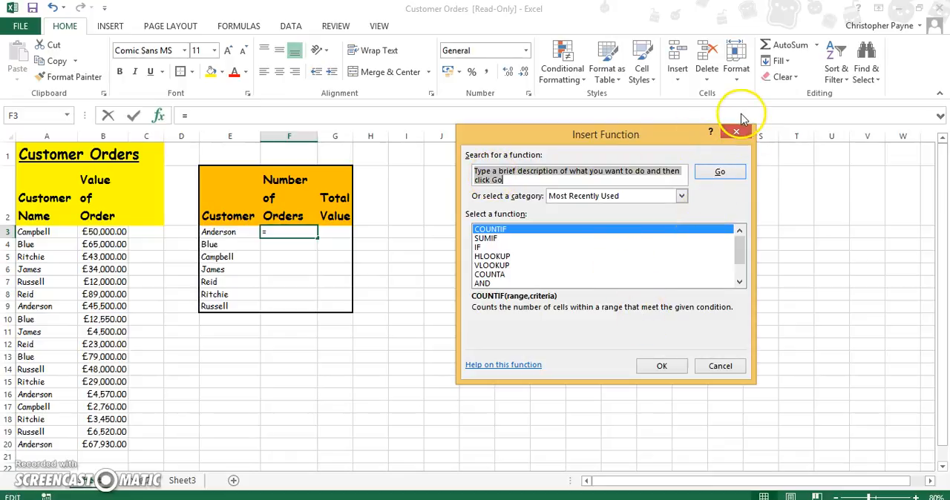
{"action": "mouse_move", "coordinate": [668, 365]}
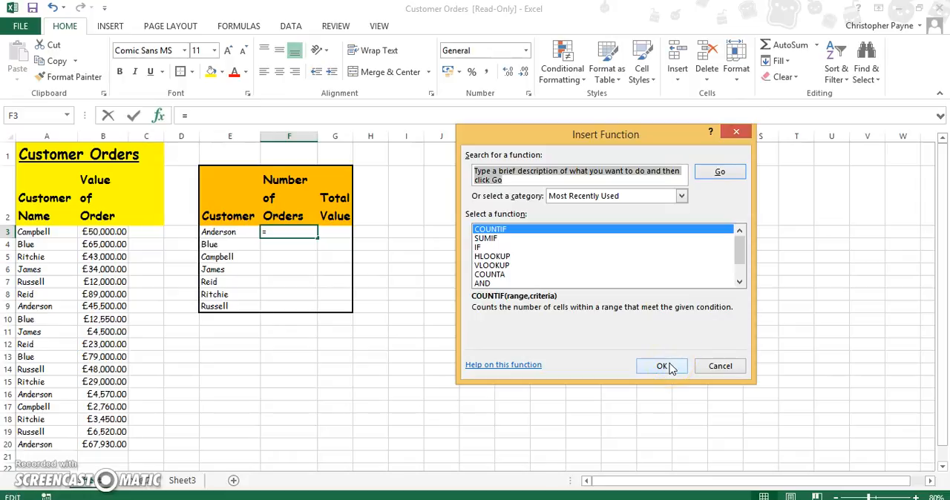
Fill COUNTIF arguments with absolute range $A$3:$A$20 and criterion E3, previewing 3
{"action": "left_click", "coordinate": [662, 366]}
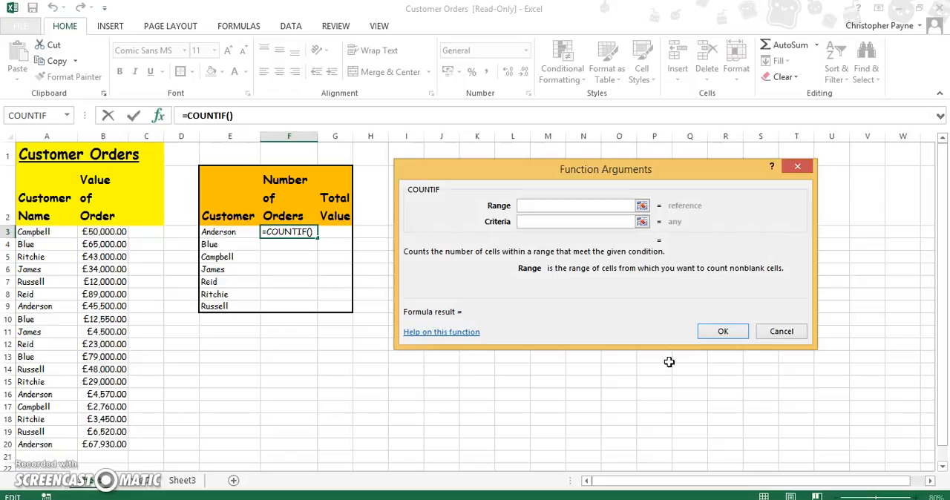
{"action": "mouse_move", "coordinate": [58, 238]}
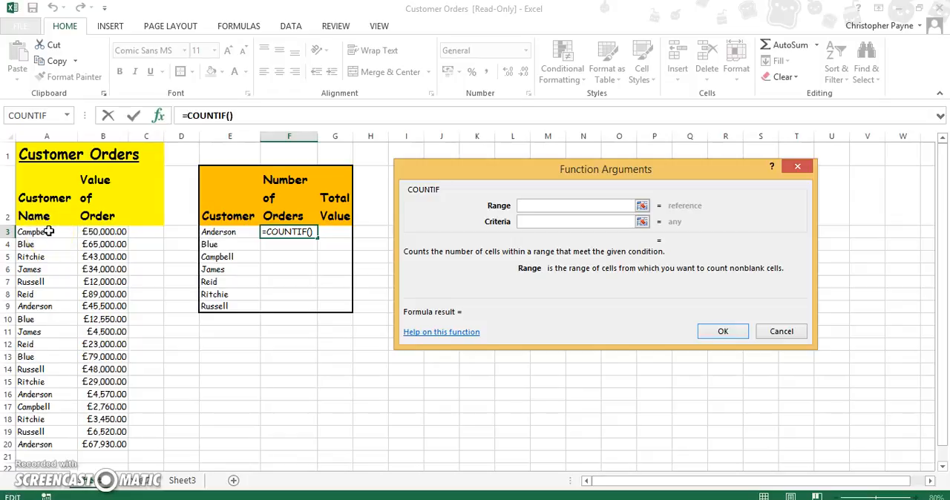
{"action": "left_click_drag", "start_coordinate": [47, 232], "coordinate": [47, 430]}
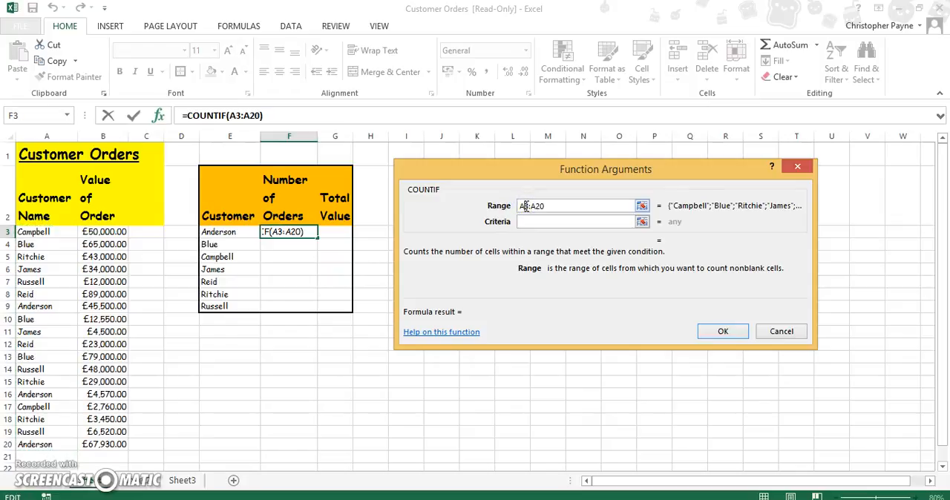
{"action": "key", "text": "F4"}
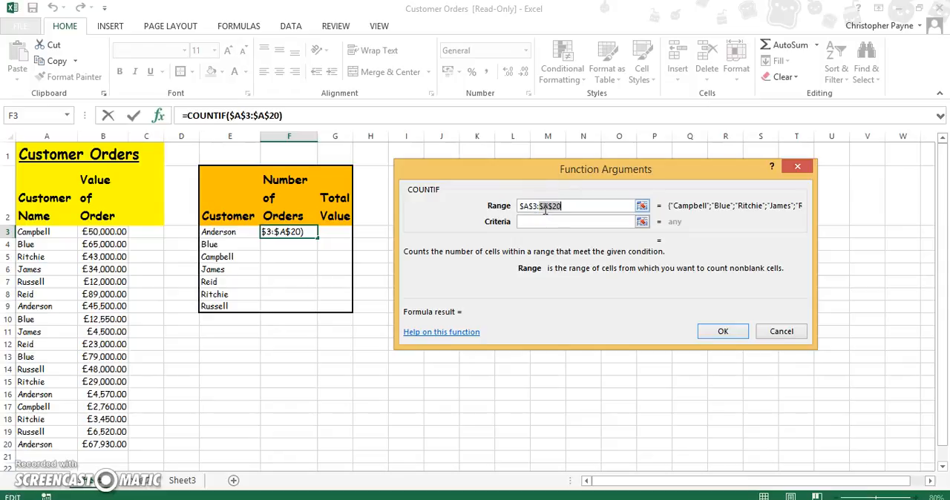
{"action": "left_click", "coordinate": [579, 222]}
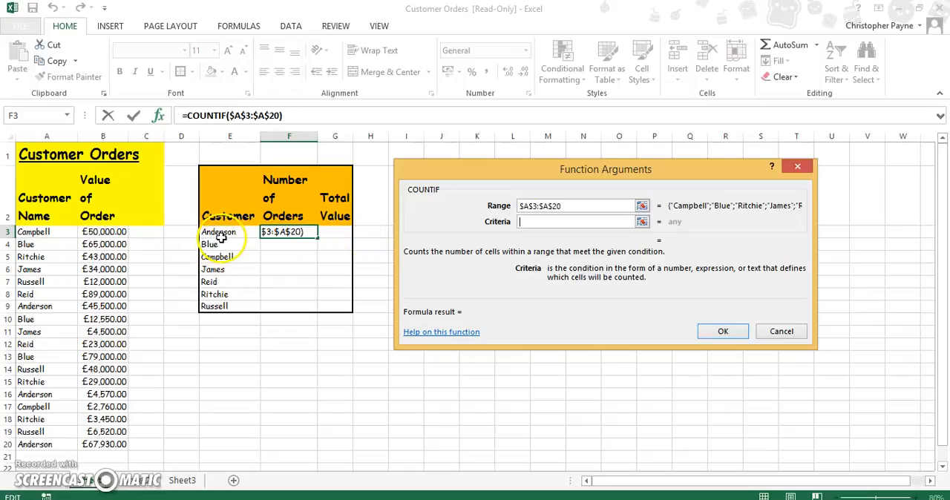
{"action": "left_click", "coordinate": [218, 231]}
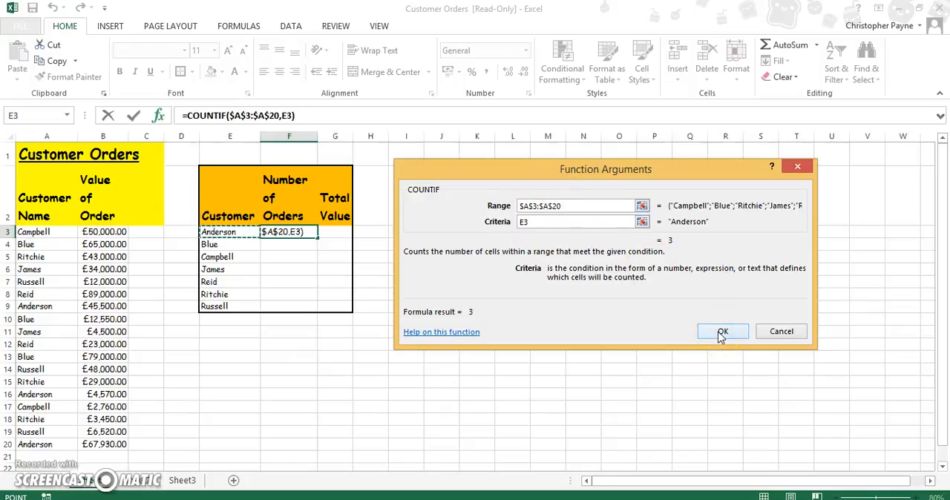
Confirm COUNTIF in F3 and fill it down to F9, giving counts 3, 3, 2, 2, 2, 3, 3
{"action": "left_click", "coordinate": [722, 331]}
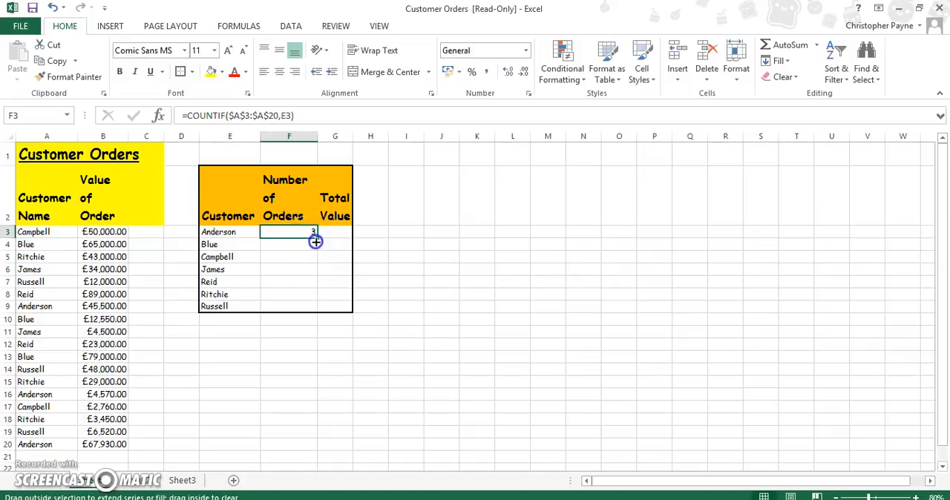
{"action": "left_click_drag", "start_coordinate": [315, 240], "coordinate": [315, 302]}
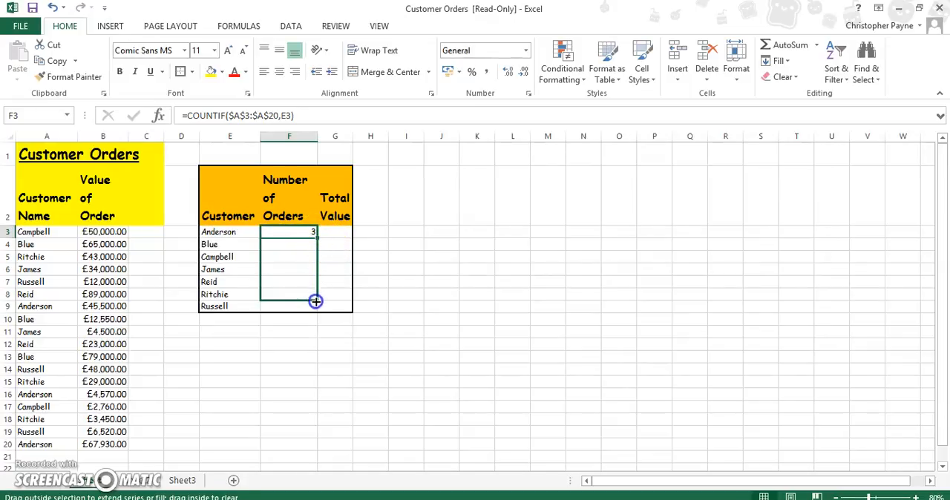
{"action": "left_click_drag", "start_coordinate": [312, 231], "coordinate": [312, 306]}
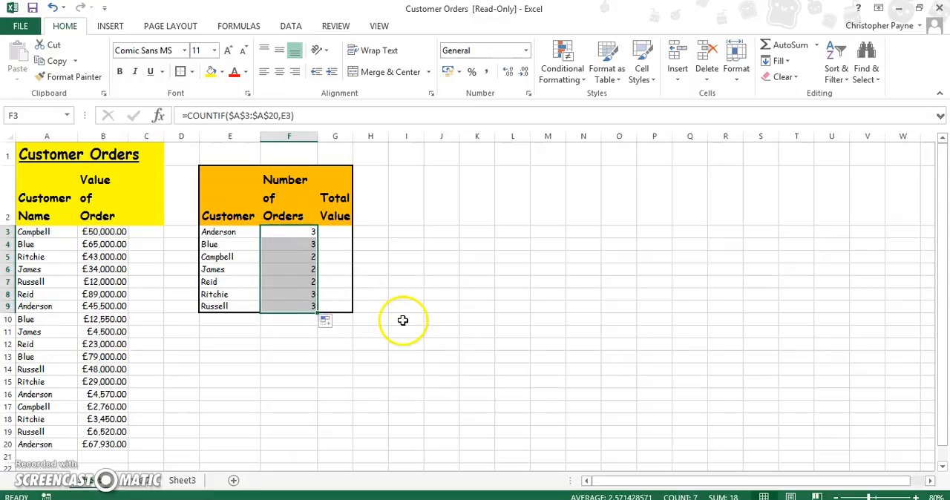
{"action": "mouse_move", "coordinate": [52, 294]}
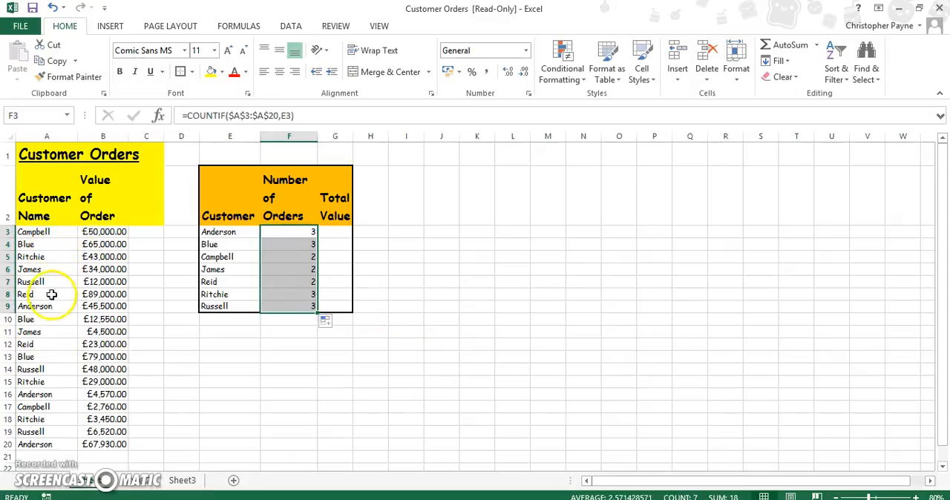
{"action": "mouse_move", "coordinate": [407, 268]}
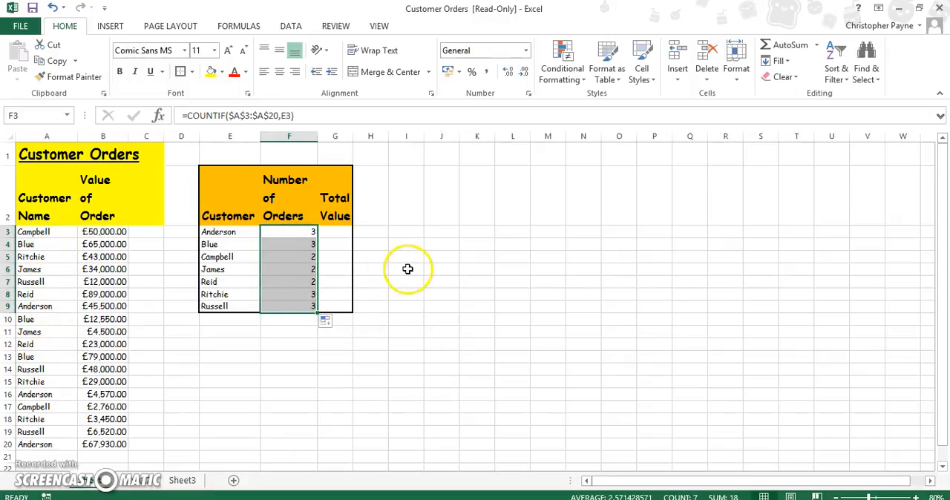
{"action": "left_click", "coordinate": [288, 344]}
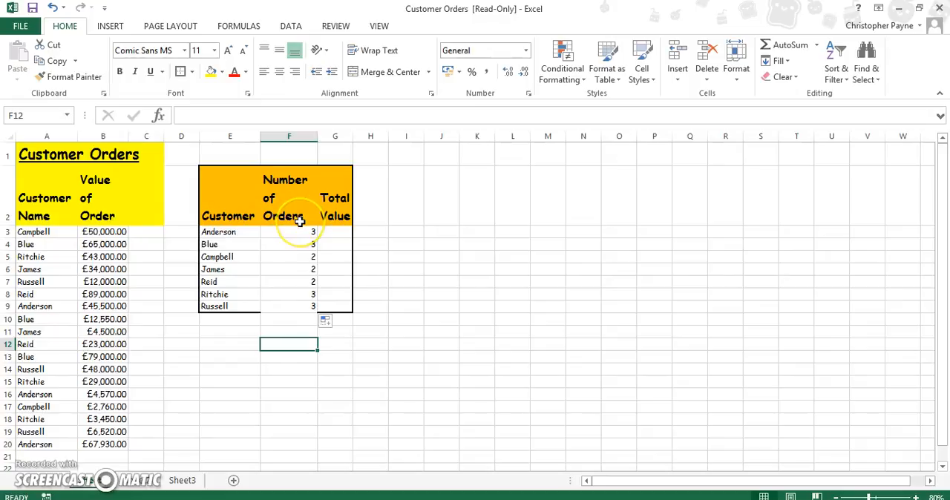
{"action": "left_click", "coordinate": [443, 270]}
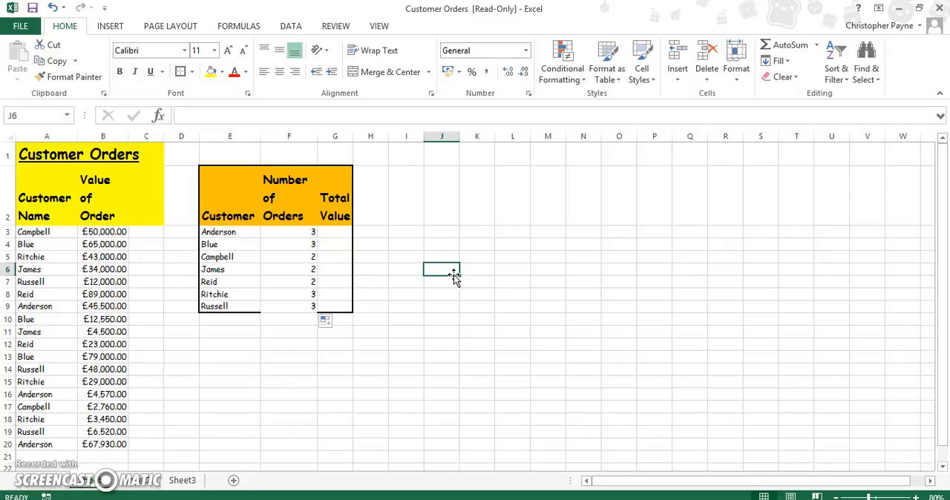
{"action": "mouse_move", "coordinate": [453, 278]}
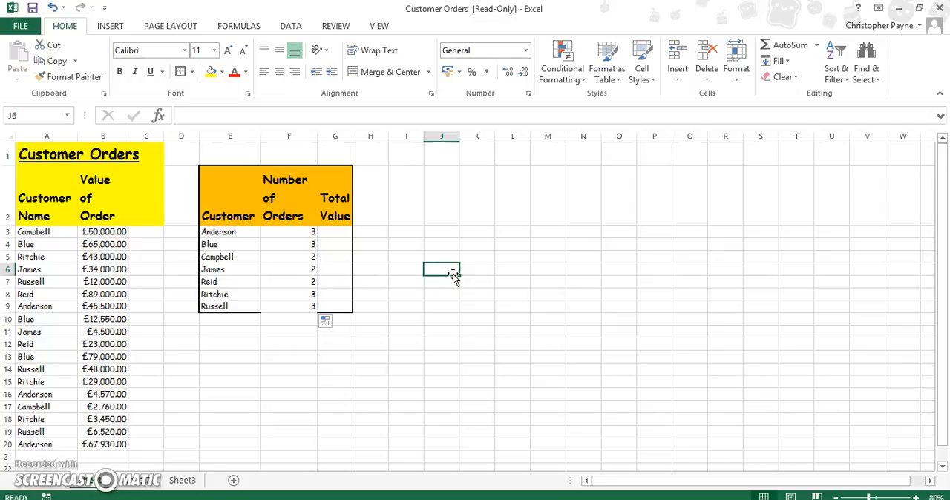
{"action": "left_click", "coordinate": [406, 319]}
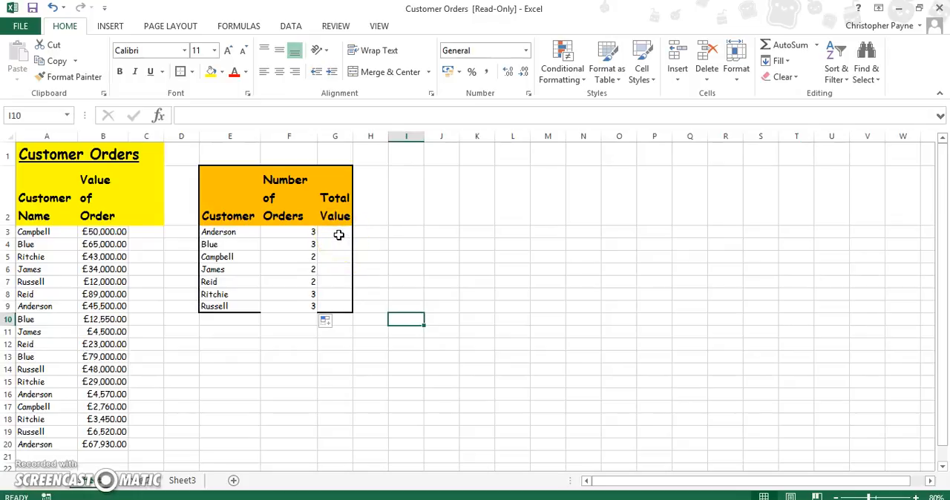
{"action": "left_click", "coordinate": [336, 232]}
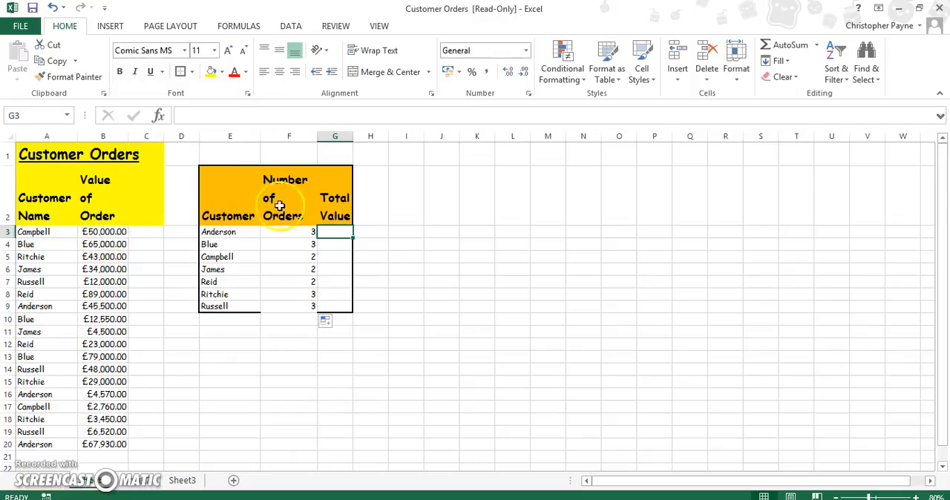
{"action": "mouse_move", "coordinate": [340, 250]}
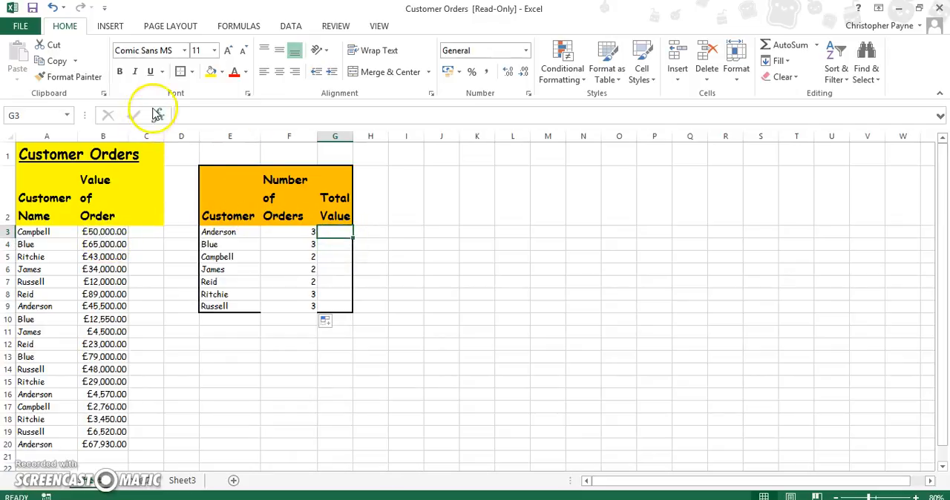
Choose SUMIF from Most Recently Used for Anderson's Total Value cell G3
{"action": "left_click", "coordinate": [158, 116]}
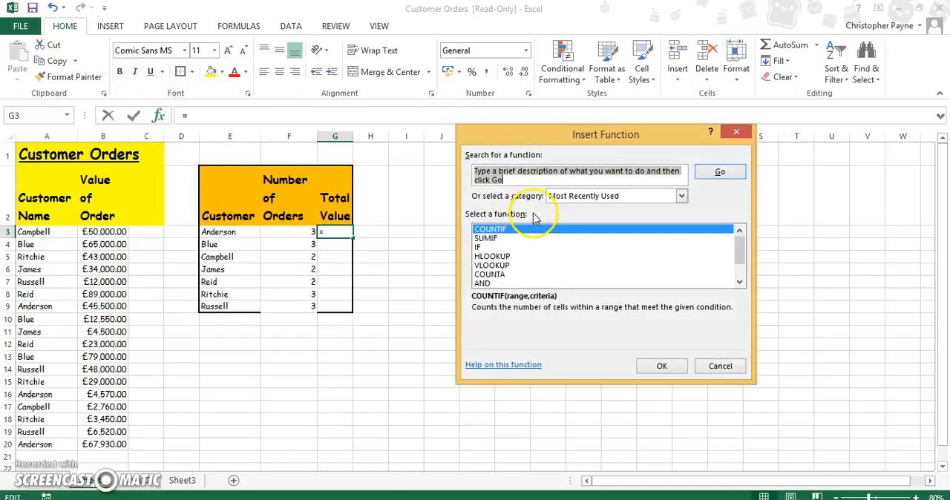
{"action": "mouse_move", "coordinate": [490, 246]}
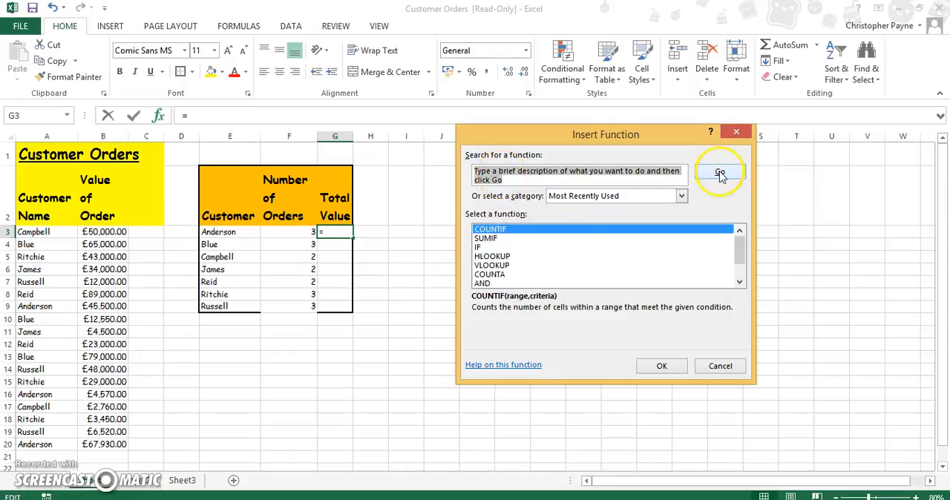
{"action": "left_click", "coordinate": [487, 237]}
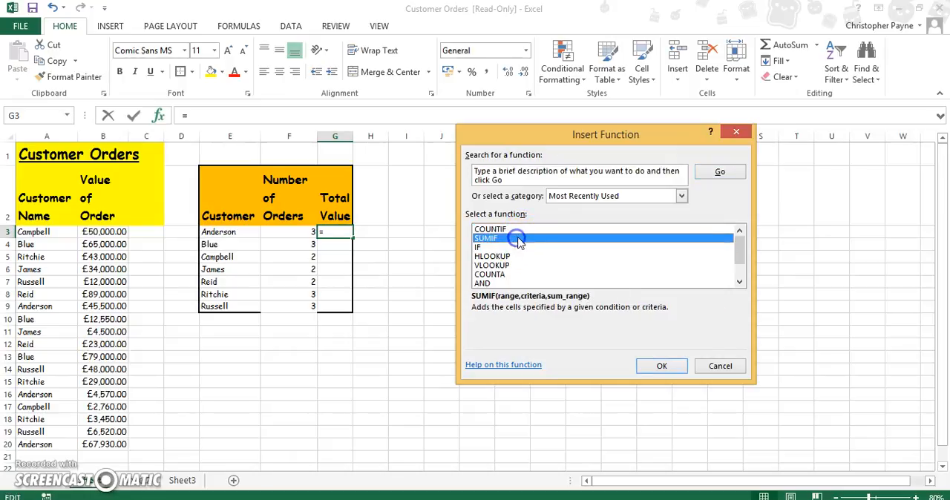
{"action": "left_click", "coordinate": [662, 365]}
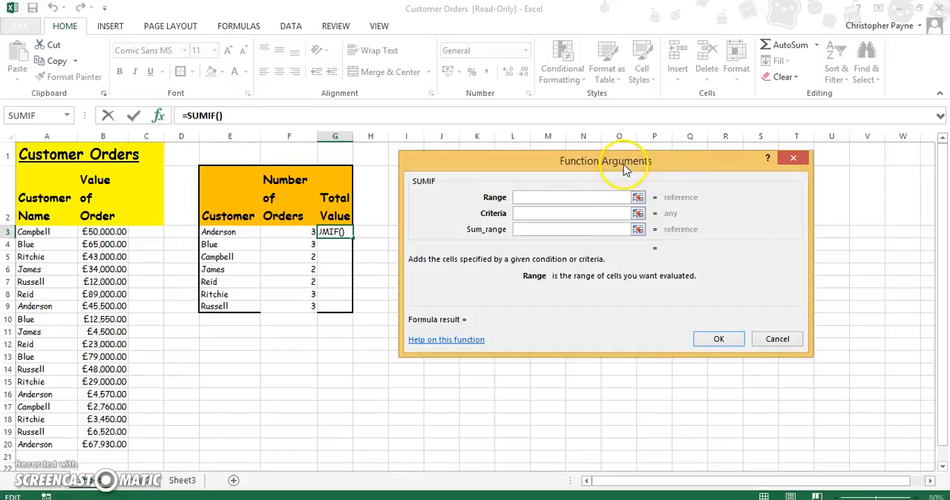
Fill SUMIF with range $A$3:$A$20, criteria E3 and sum range $B$3:$B$20, previewing 118000
{"action": "left_click_drag", "start_coordinate": [605, 161], "coordinate": [569, 135]}
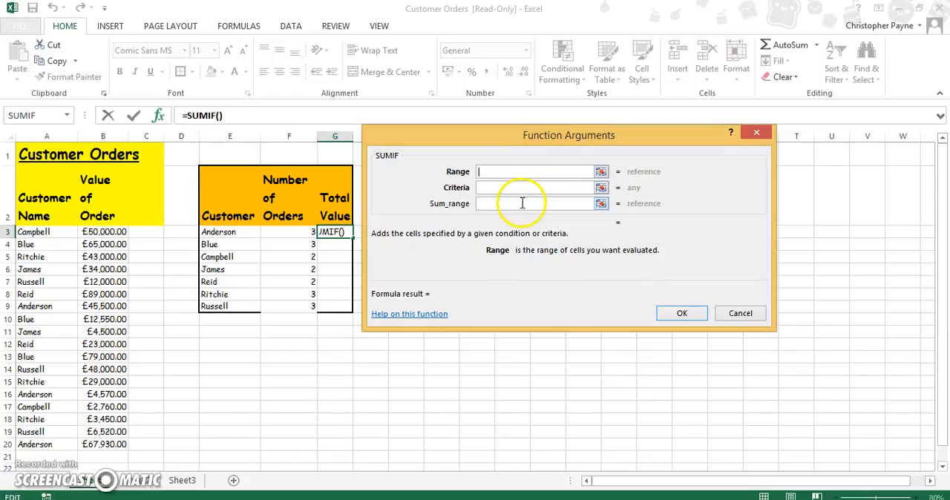
{"action": "left_click", "coordinate": [534, 187]}
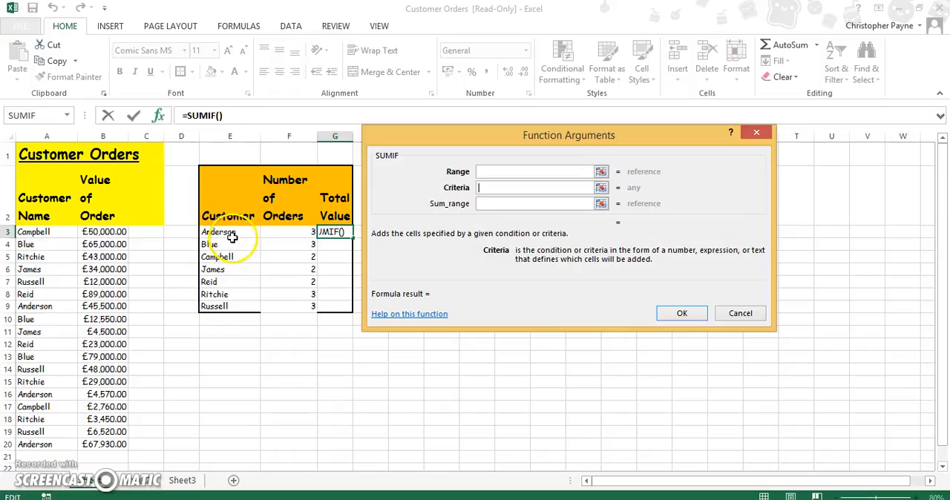
{"action": "left_click", "coordinate": [229, 232]}
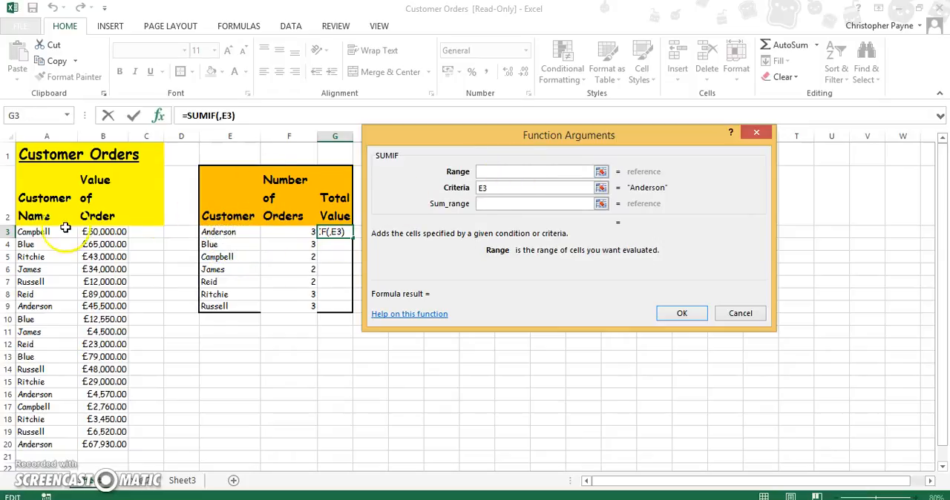
{"action": "left_click_drag", "start_coordinate": [48, 231], "coordinate": [47, 443]}
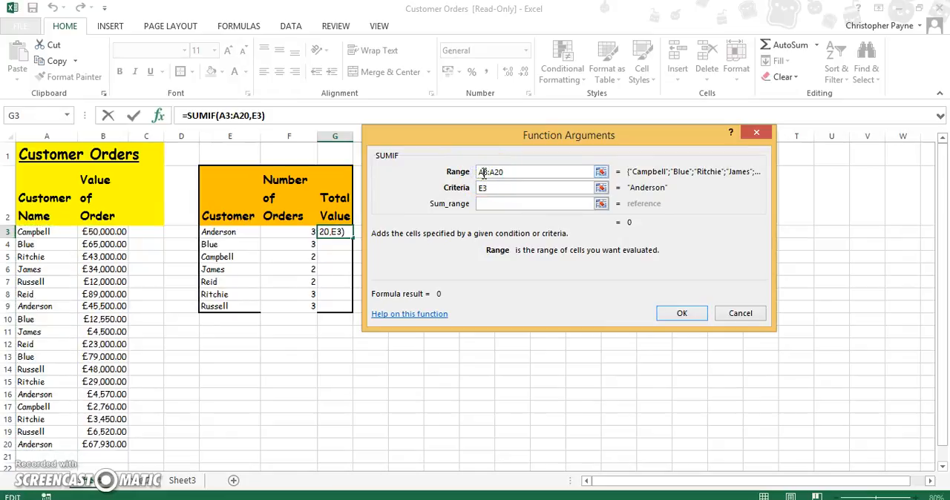
{"action": "key", "text": "f4"}
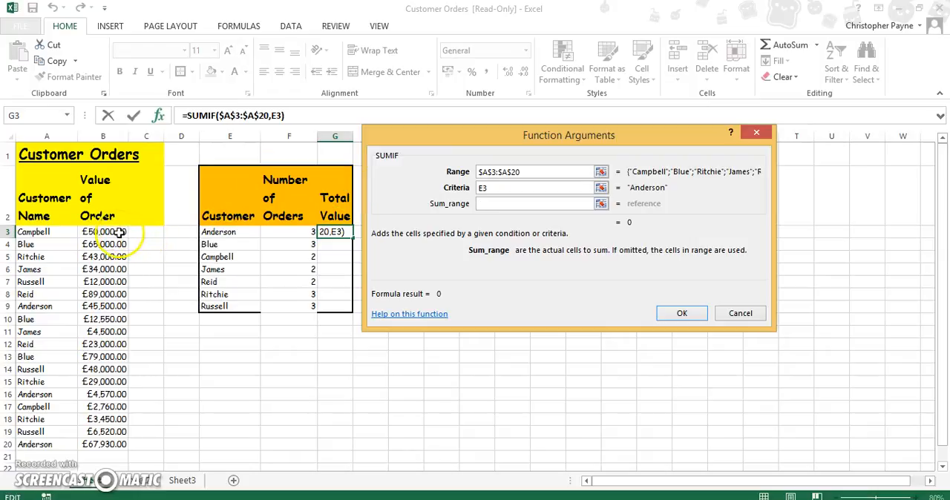
{"action": "left_click_drag", "start_coordinate": [104, 232], "coordinate": [104, 431]}
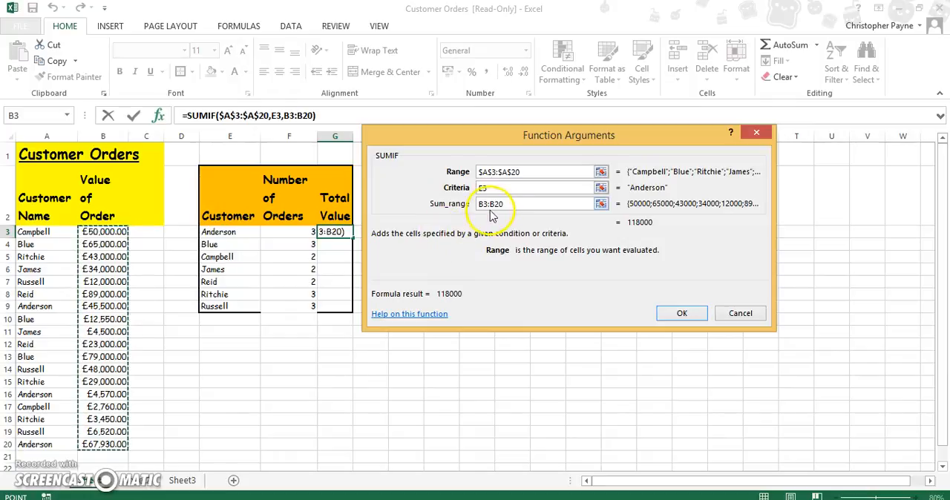
{"action": "left_click", "coordinate": [512, 203]}
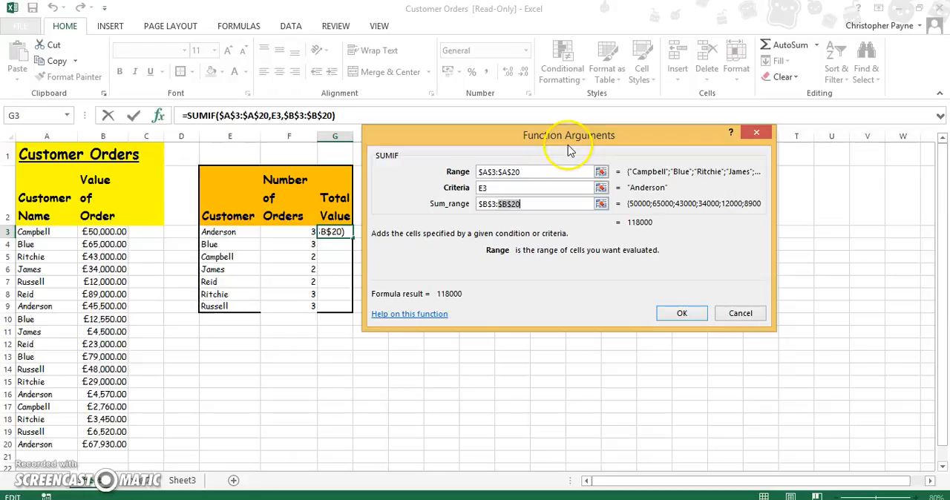
{"action": "left_click_drag", "start_coordinate": [568, 135], "coordinate": [569, 123]}
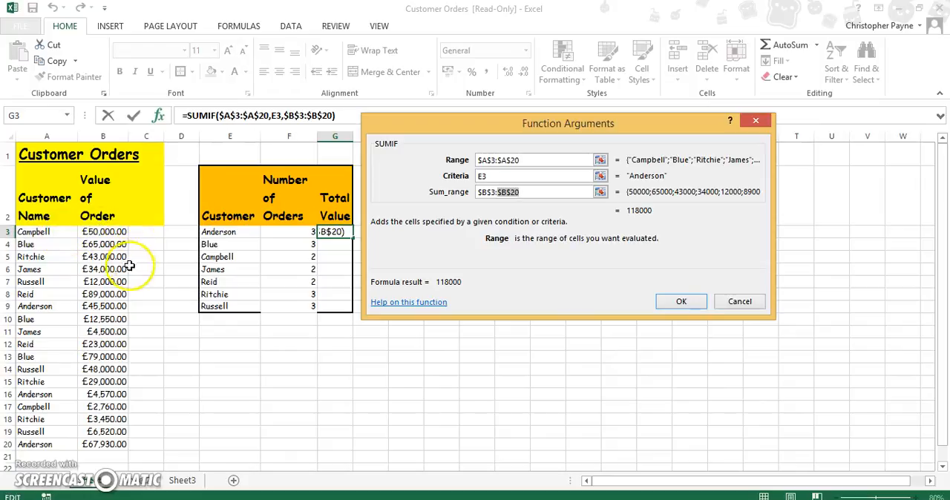
{"action": "mouse_move", "coordinate": [161, 331]}
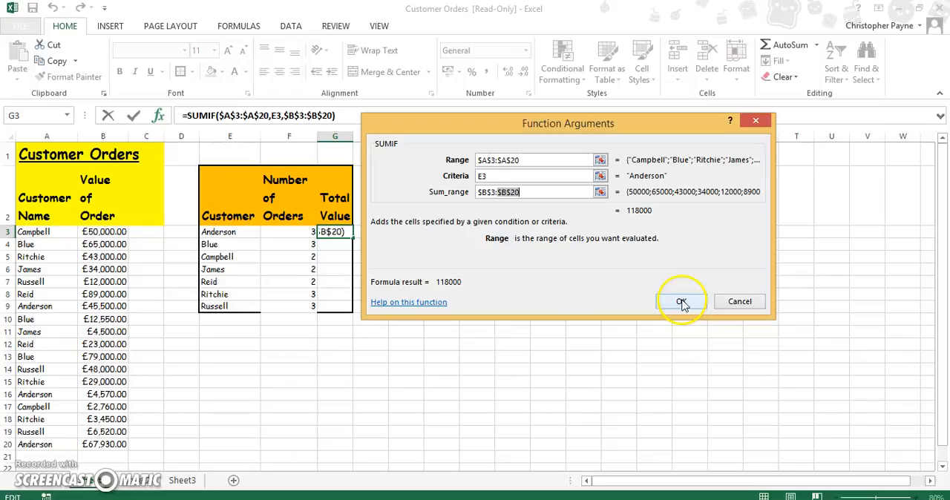
Confirm Anderson's SUMIF total 118000 in G3 and fill it down to Russell in G9
{"action": "left_click", "coordinate": [680, 301]}
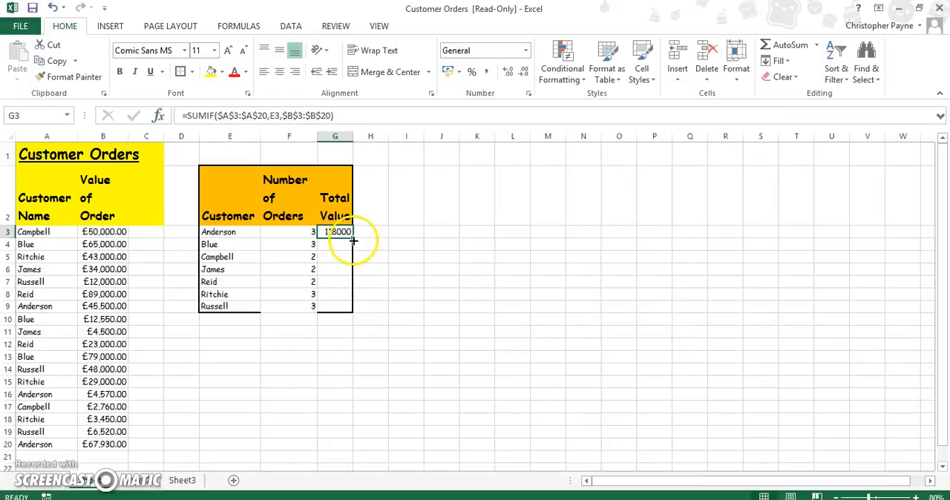
{"action": "left_click_drag", "start_coordinate": [353, 240], "coordinate": [349, 300]}
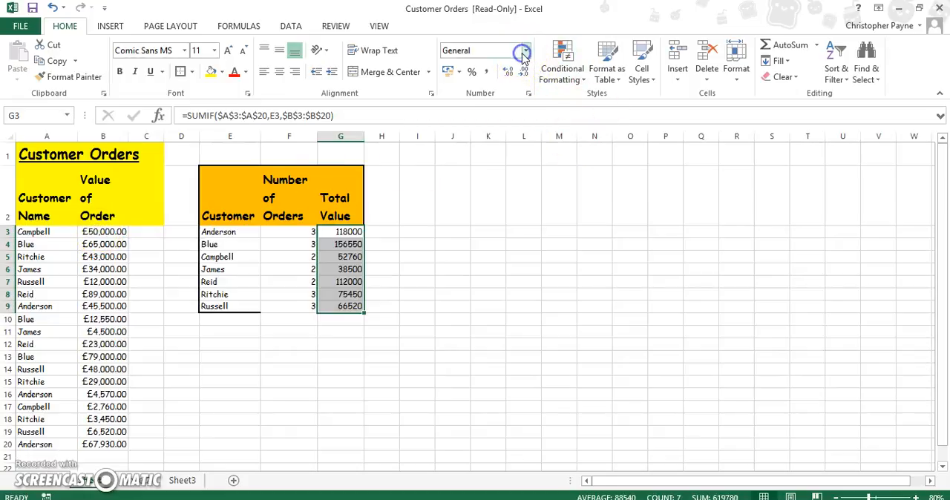
Format G3:G9 totals as Currency (£118,000.00) and widen column G to show them
{"action": "left_click", "coordinate": [524, 51]}
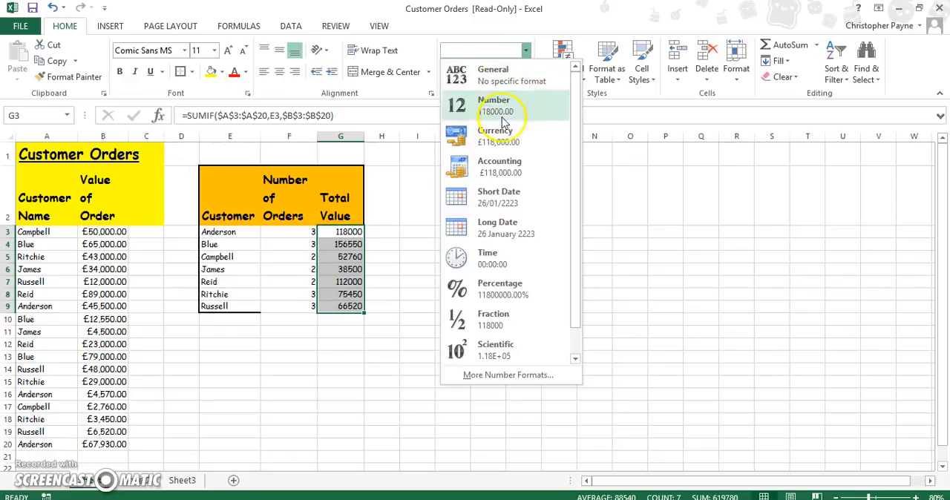
{"action": "left_click", "coordinate": [496, 136]}
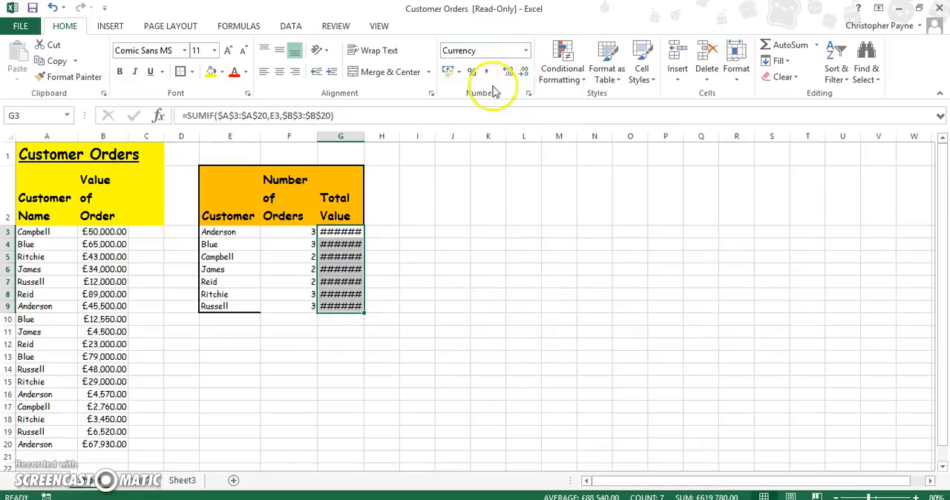
{"action": "left_click_drag", "start_coordinate": [365, 137], "coordinate": [384, 137]}
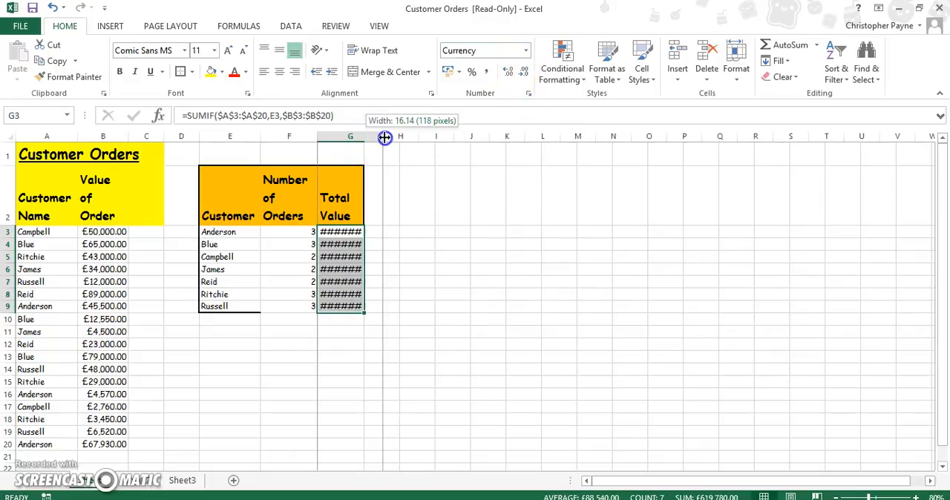
{"action": "left_click_drag", "start_coordinate": [384, 137], "coordinate": [401, 137]}
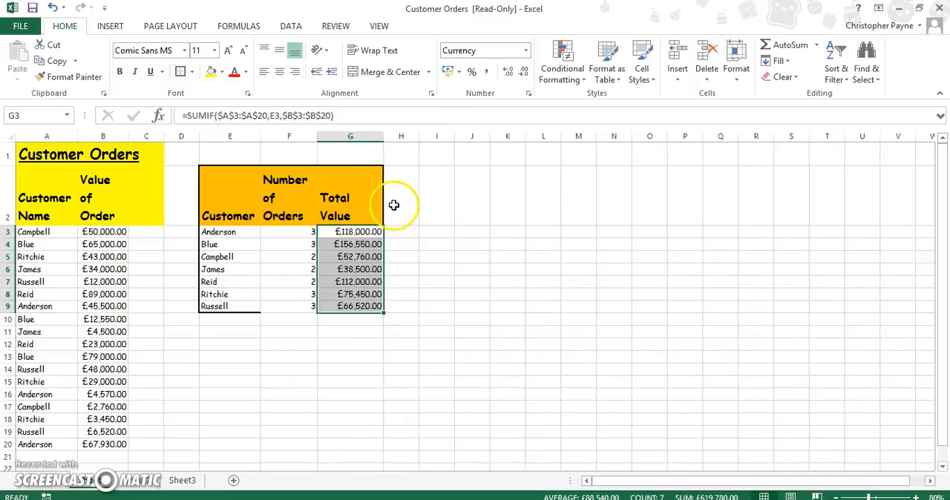
{"action": "mouse_move", "coordinate": [410, 274]}
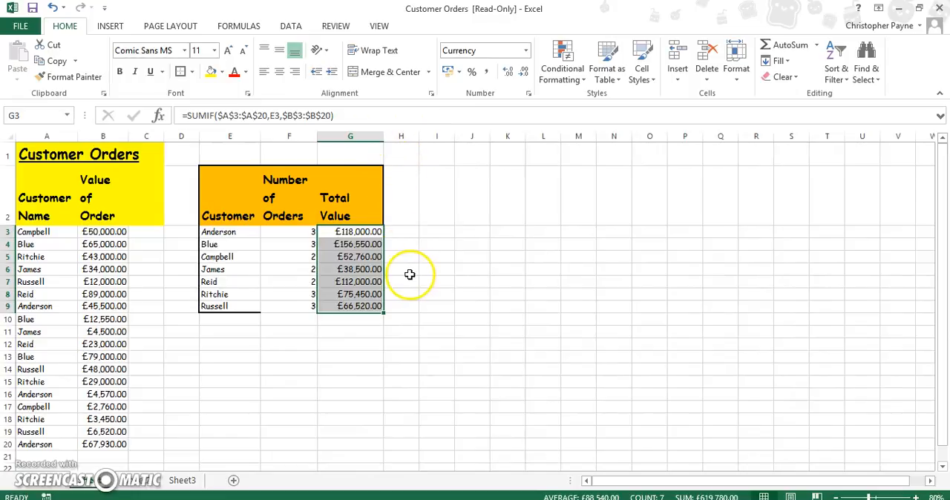
{"action": "mouse_move", "coordinate": [427, 342]}
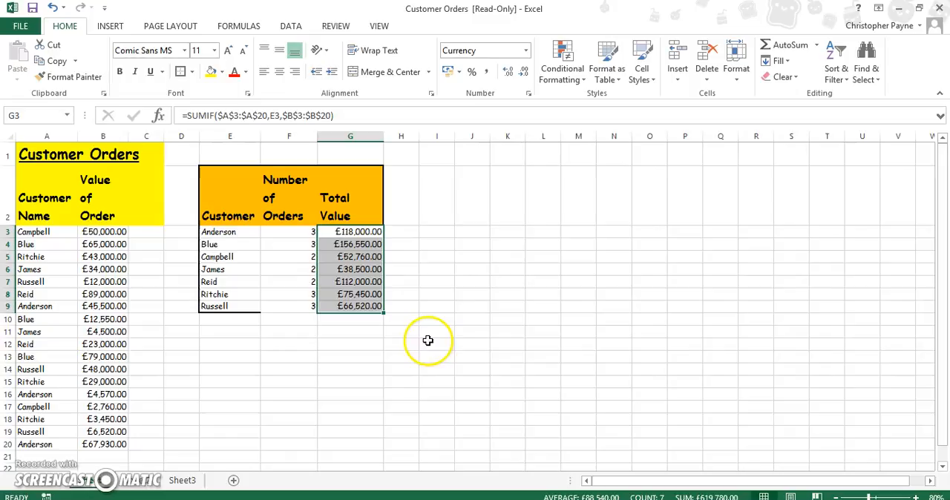
{"action": "left_click", "coordinate": [350, 268]}
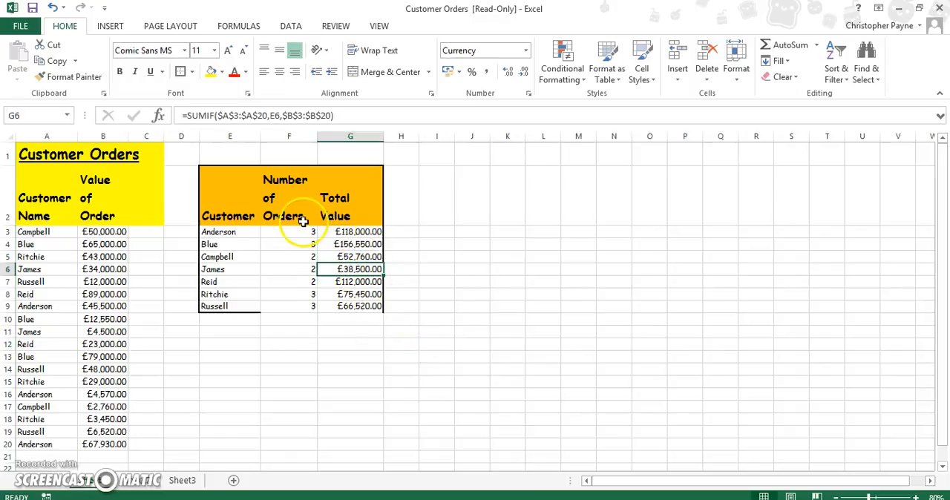
{"action": "left_click", "coordinate": [288, 232]}
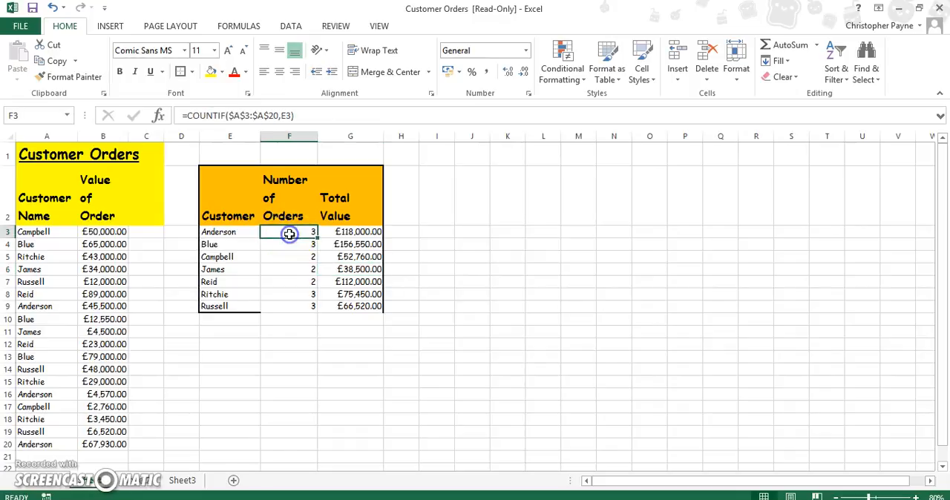